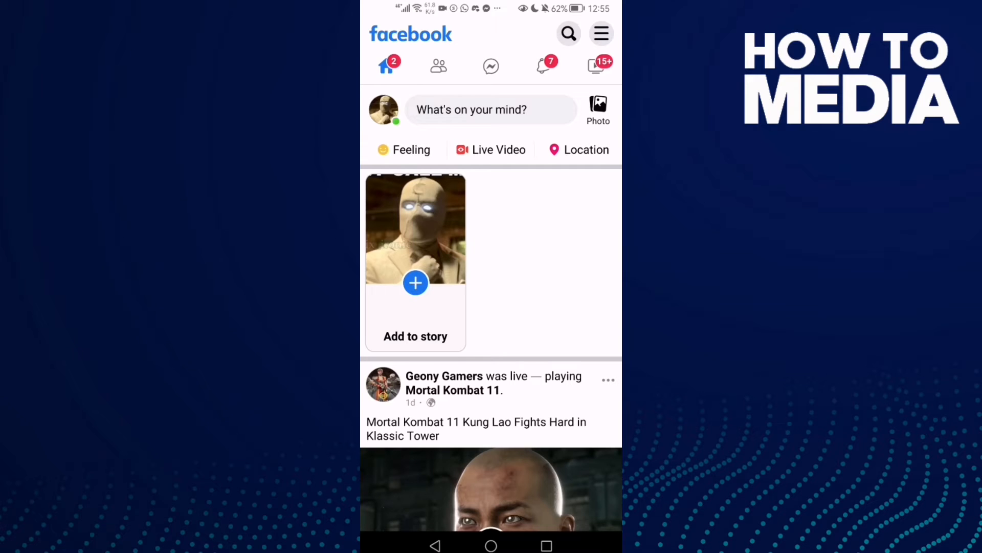
Go from the main menu into Settings & privacy and scroll to Your information.
{"action": "left_click", "coordinate": [600, 33]}
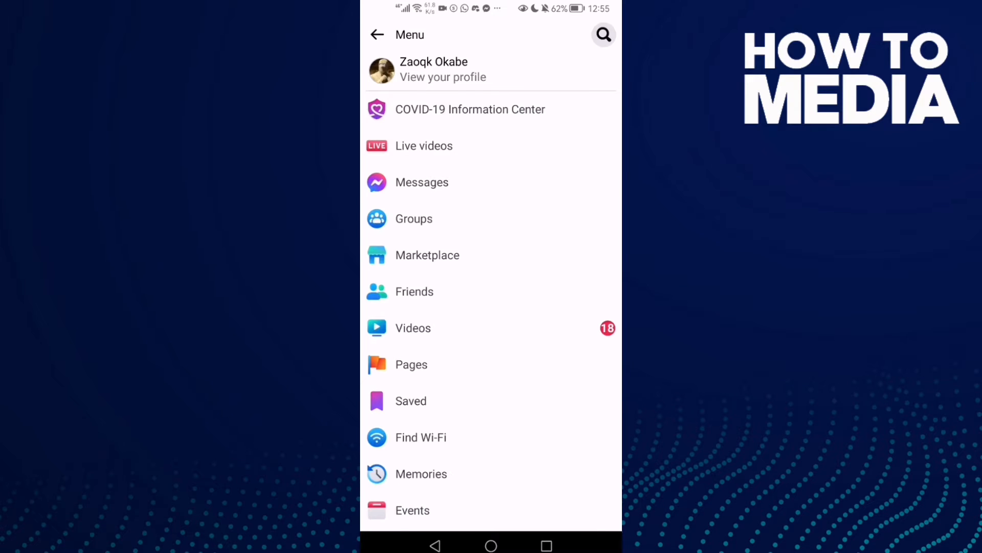
{"action": "scroll", "scroll_direction": "down", "scroll_amount": 3}
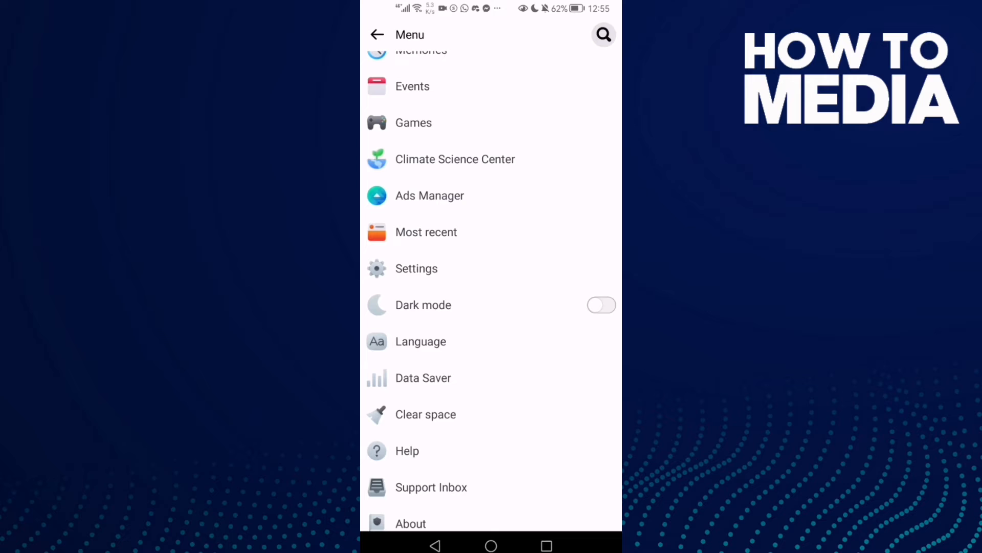
{"action": "left_click", "coordinate": [416, 268]}
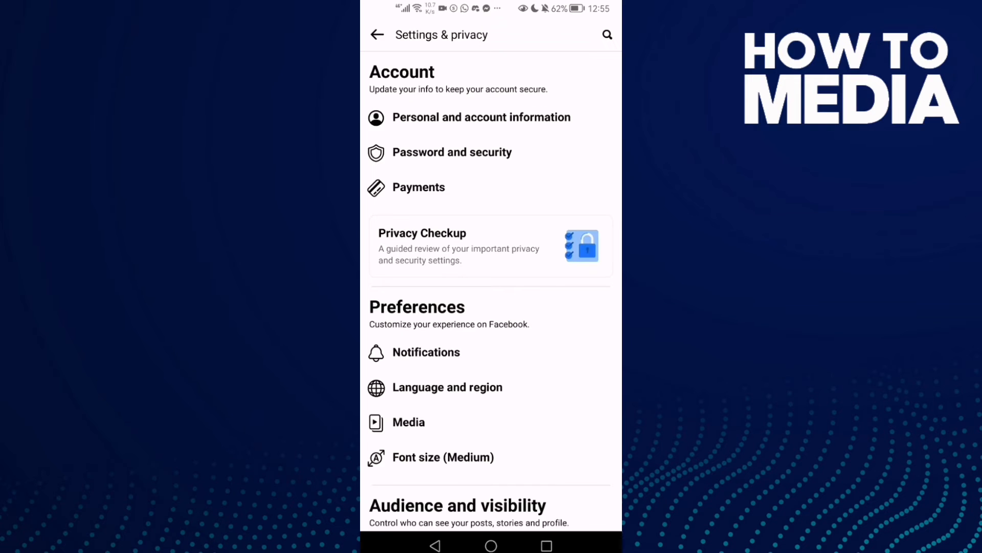
{"action": "scroll", "scroll_direction": "down", "scroll_amount": 3}
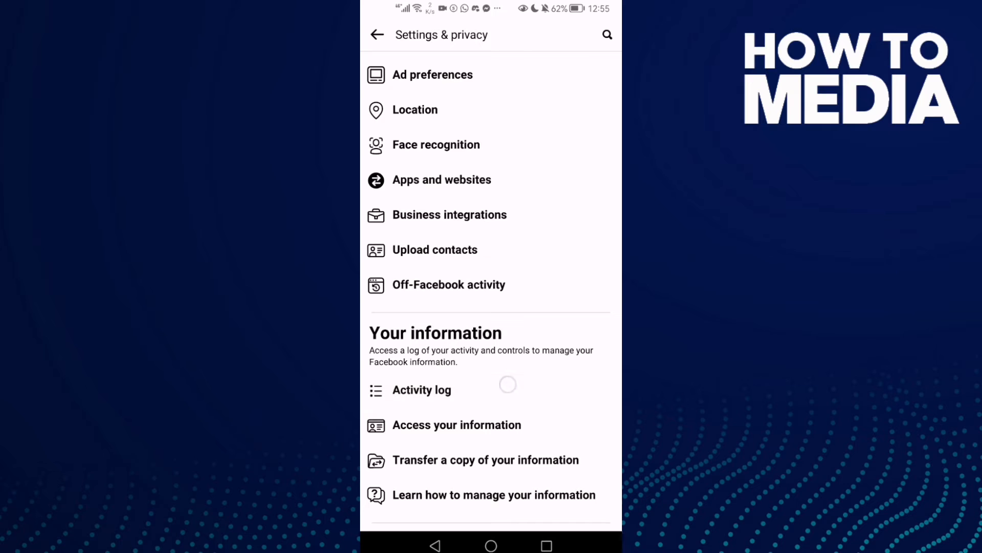
Open Activity log and scroll past Saved to the Groups, Communities, Events and Reels entry.
{"action": "left_click", "coordinate": [421, 389]}
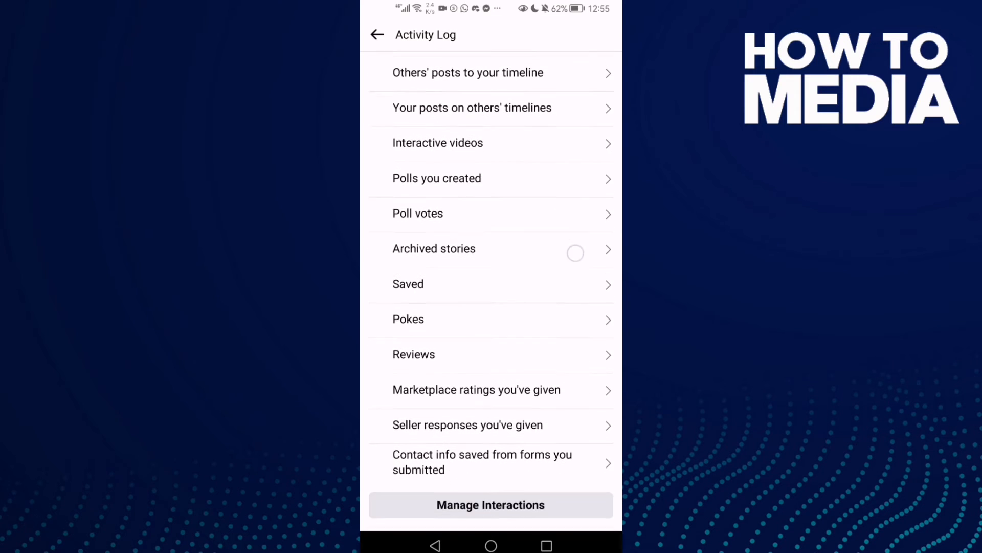
{"action": "scroll", "scroll_direction": "down", "scroll_amount": 3}
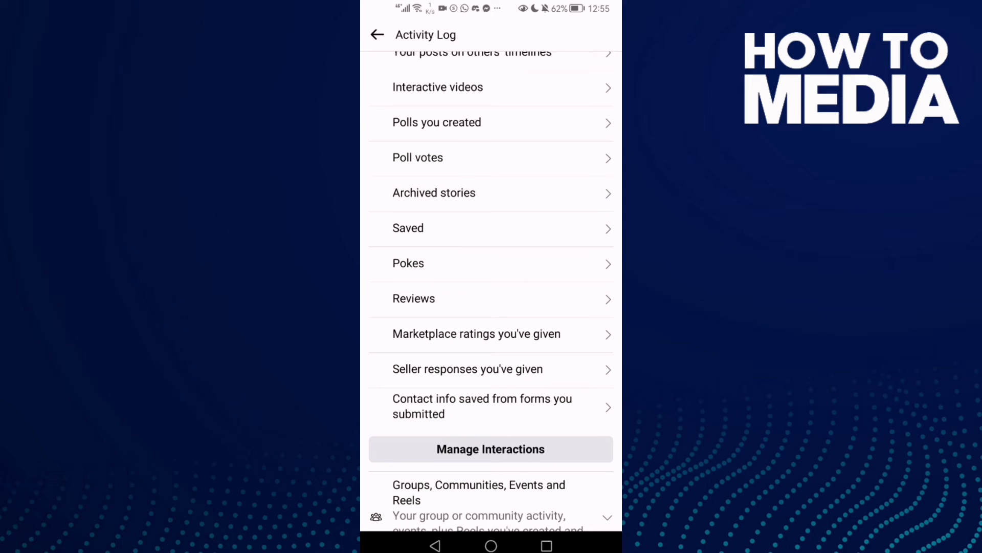
{"action": "scroll", "scroll_direction": "down", "scroll_amount": 3}
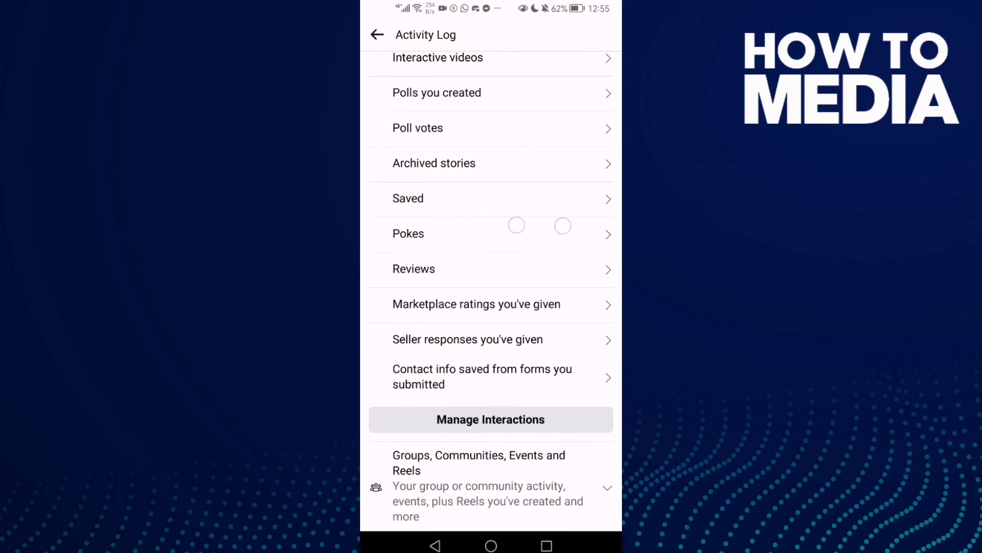